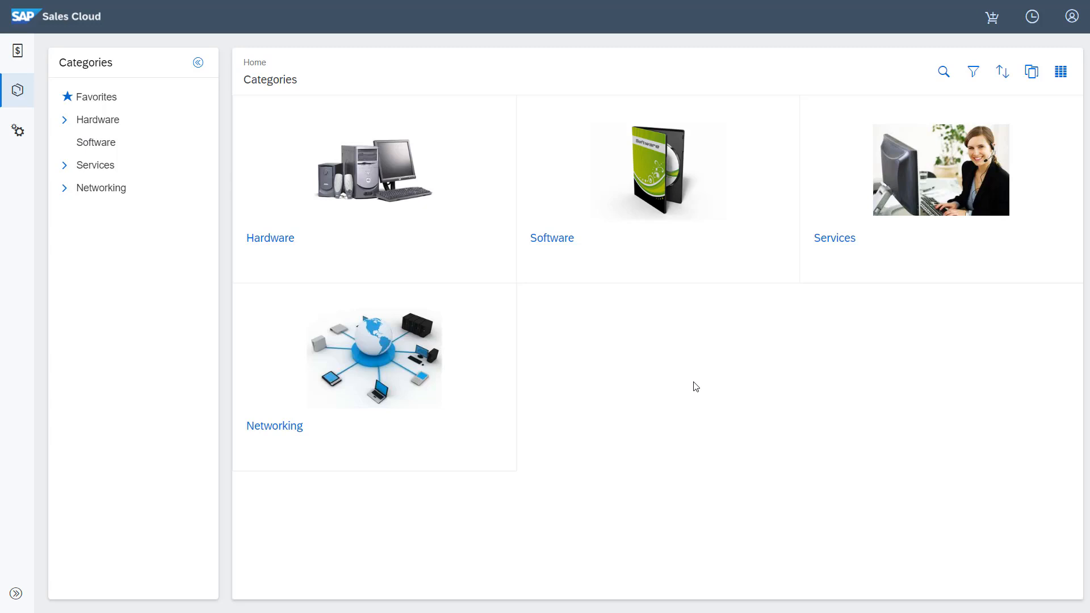
Open the user menu from the header to reach the user settings page
left_click(197, 62)
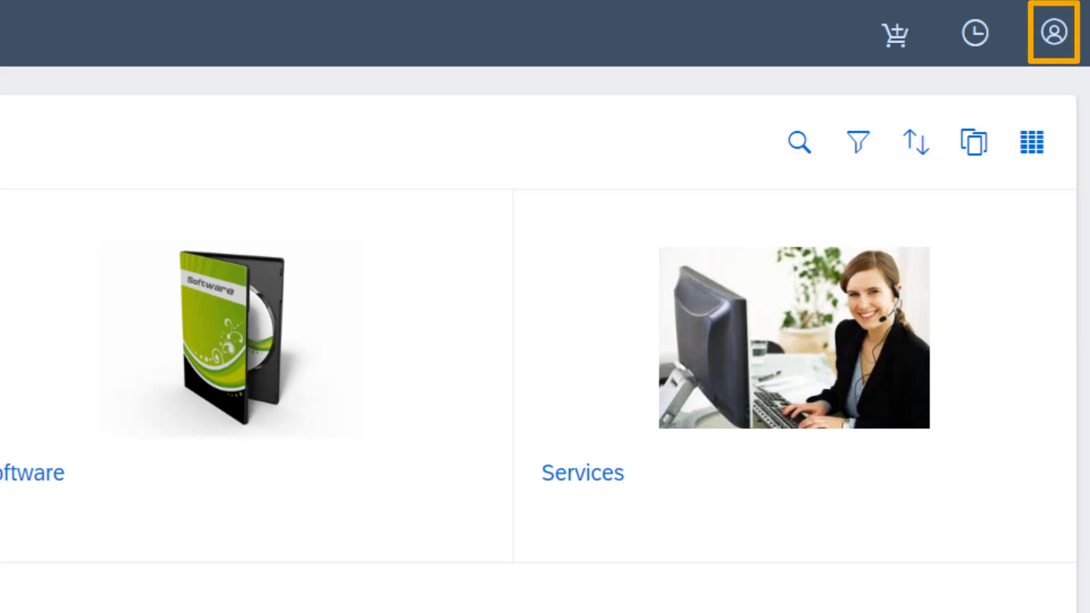
mouse_move(1053, 35)
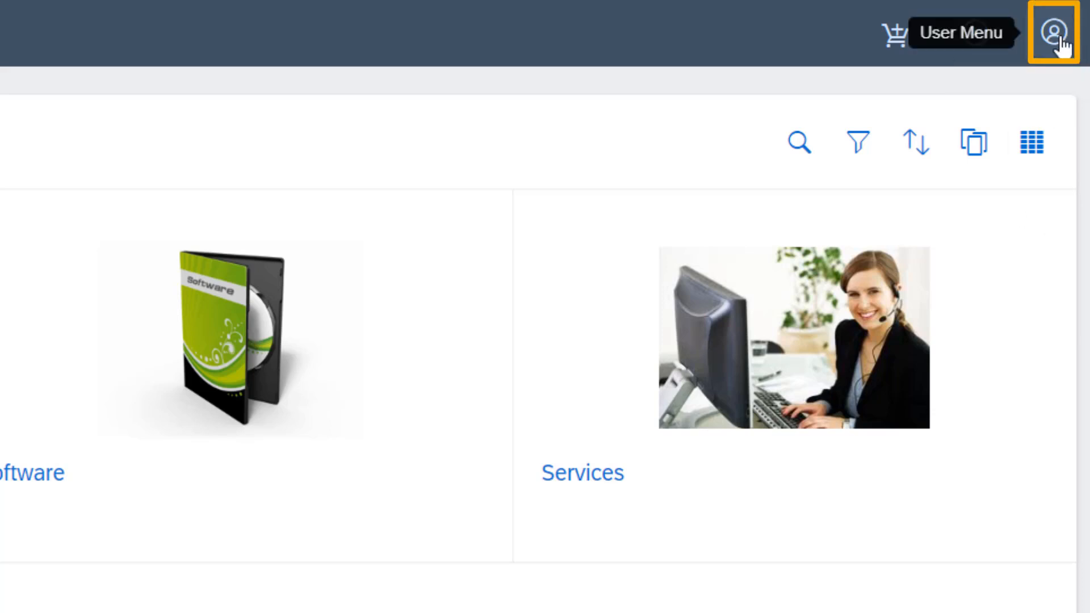
left_click(1054, 33)
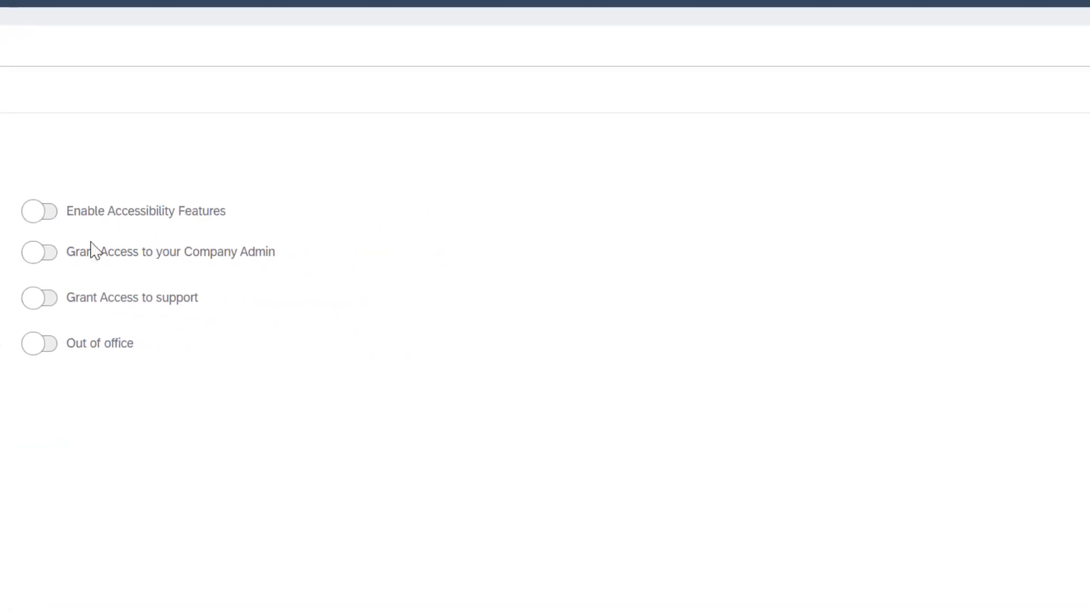
Turn on company admin access and Out of office from 10/25/21 to 10/26/21
left_click(39, 252)
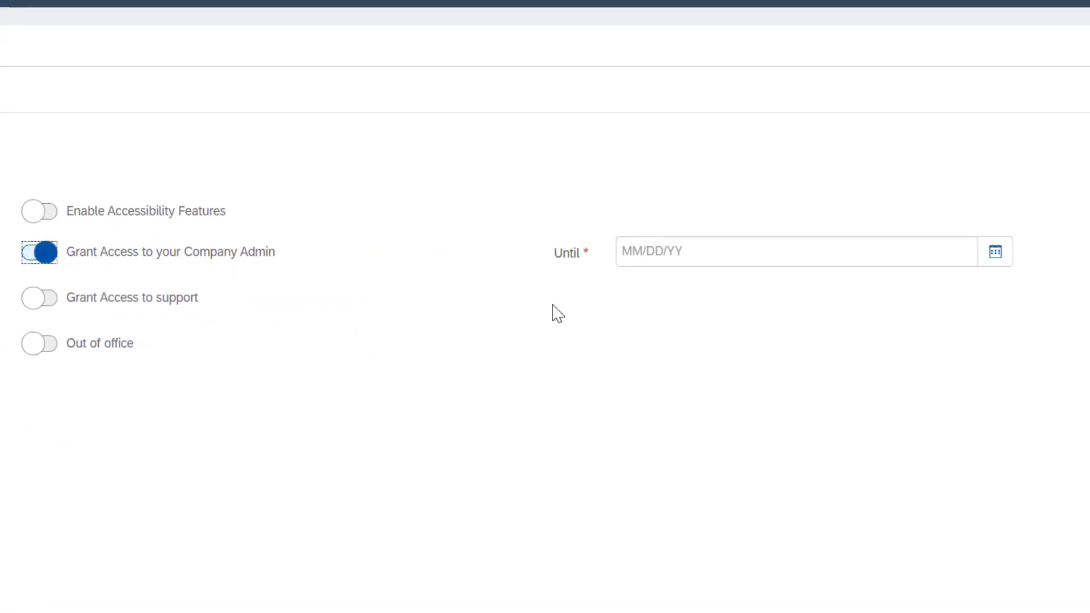
mouse_move(701, 280)
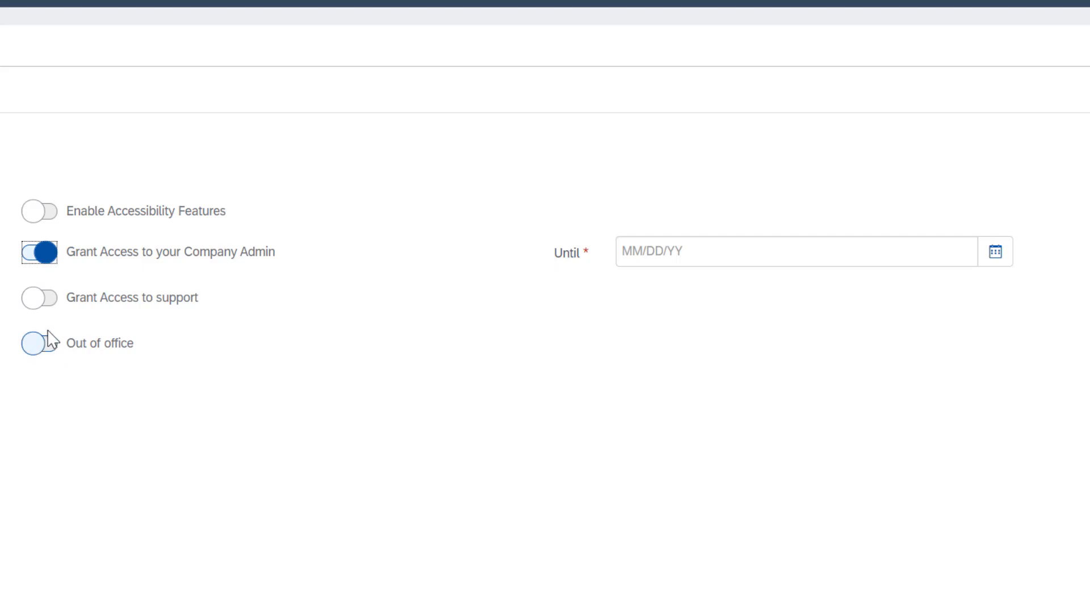
left_click(35, 343)
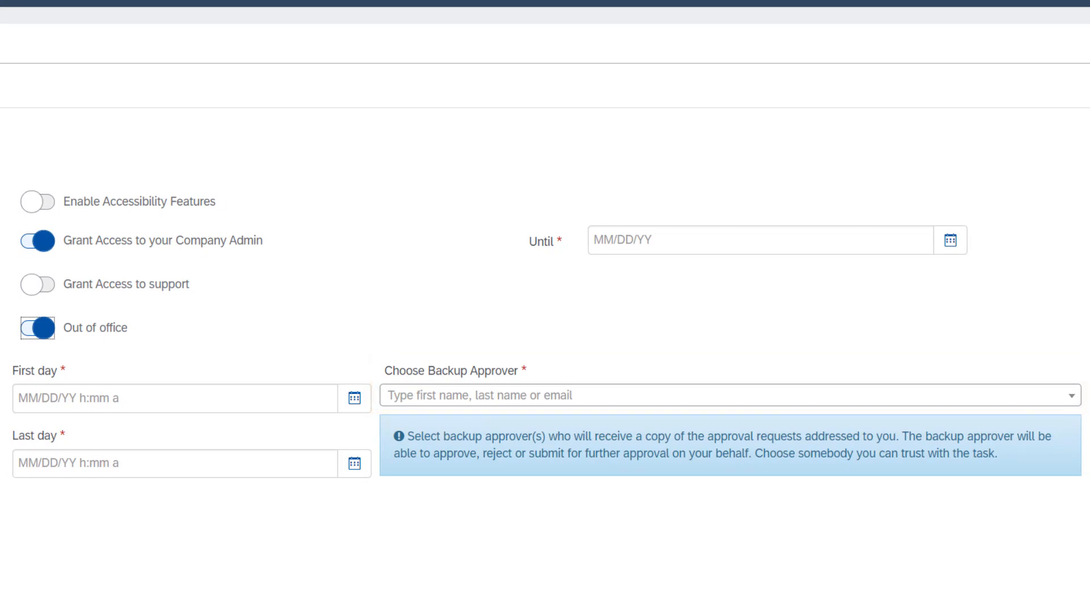
mouse_move(353, 398)
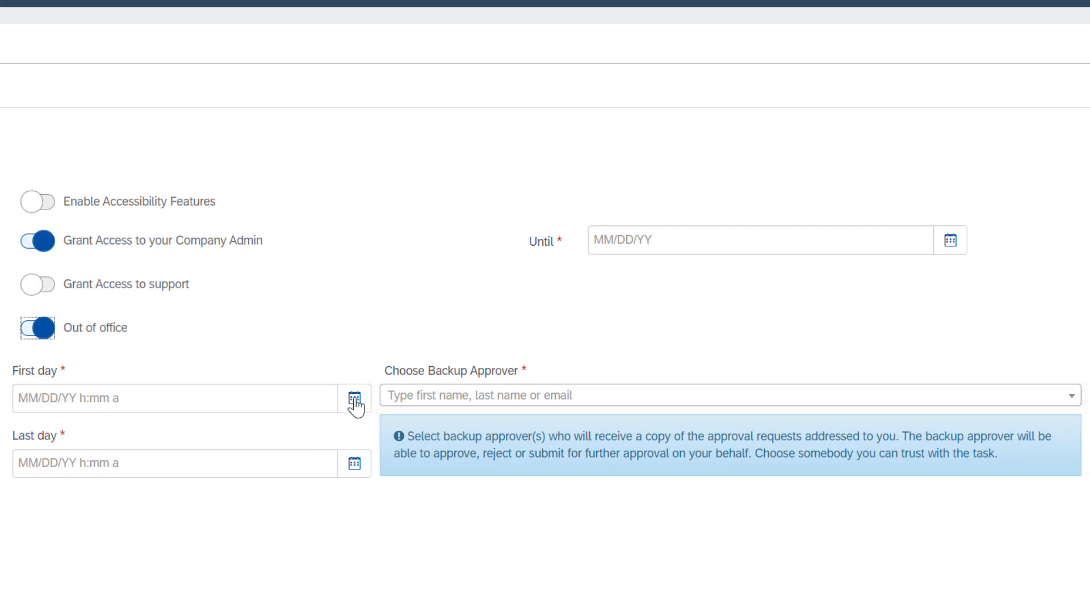
left_click(352, 398)
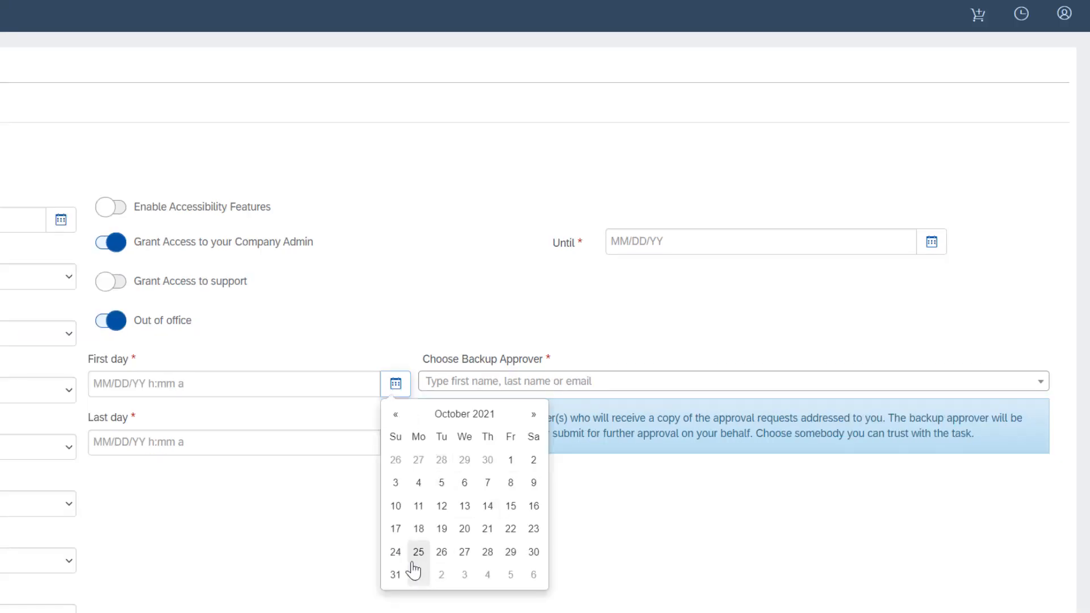
left_click(417, 552)
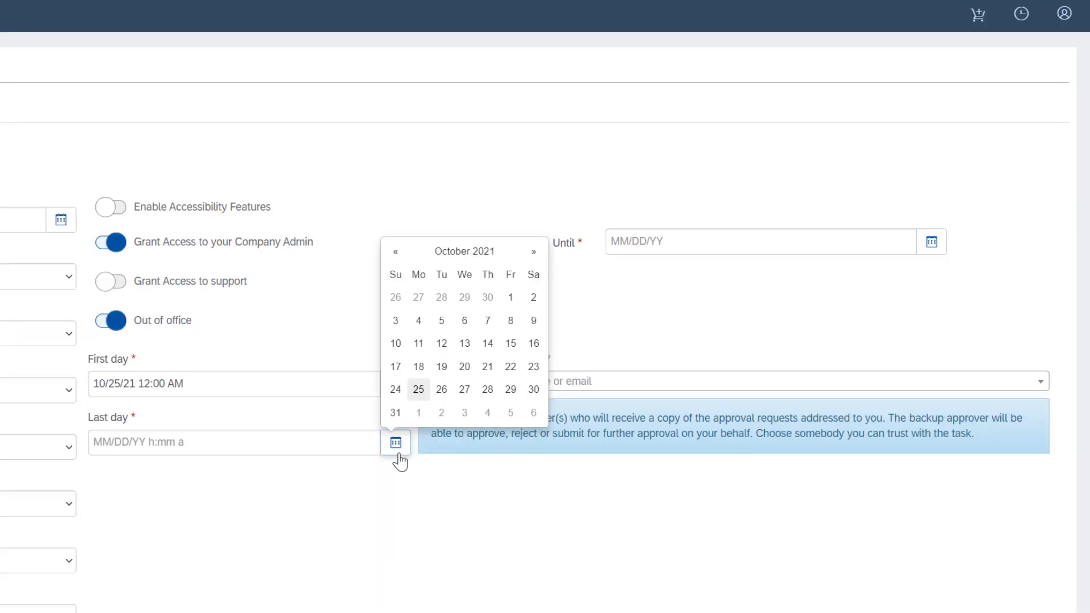
left_click(440, 389)
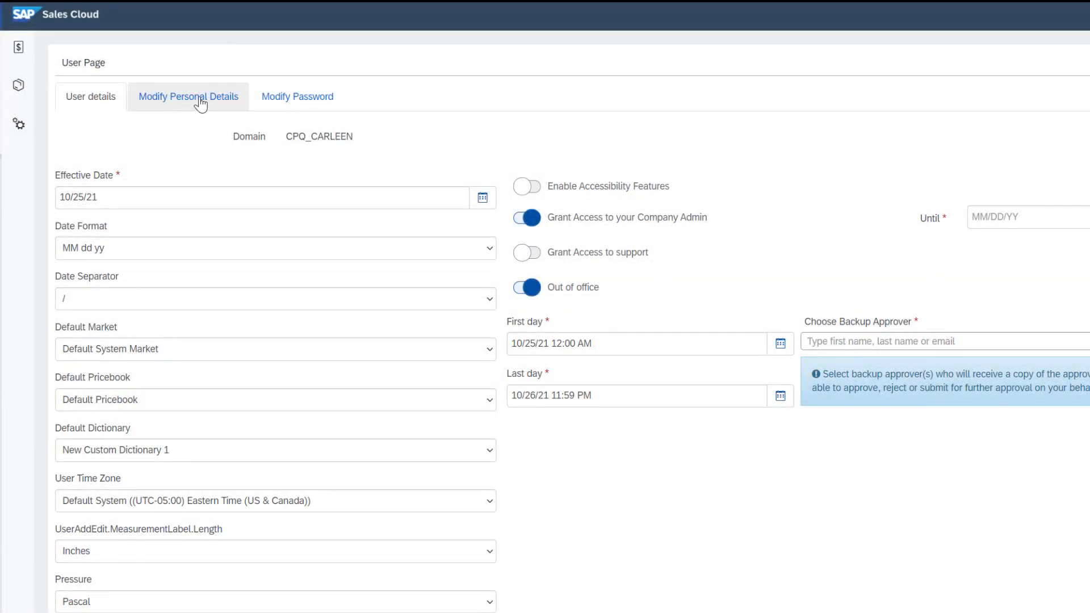
View the Modify Personal Details and Modify Password tabs, then return to the home page
left_click(188, 97)
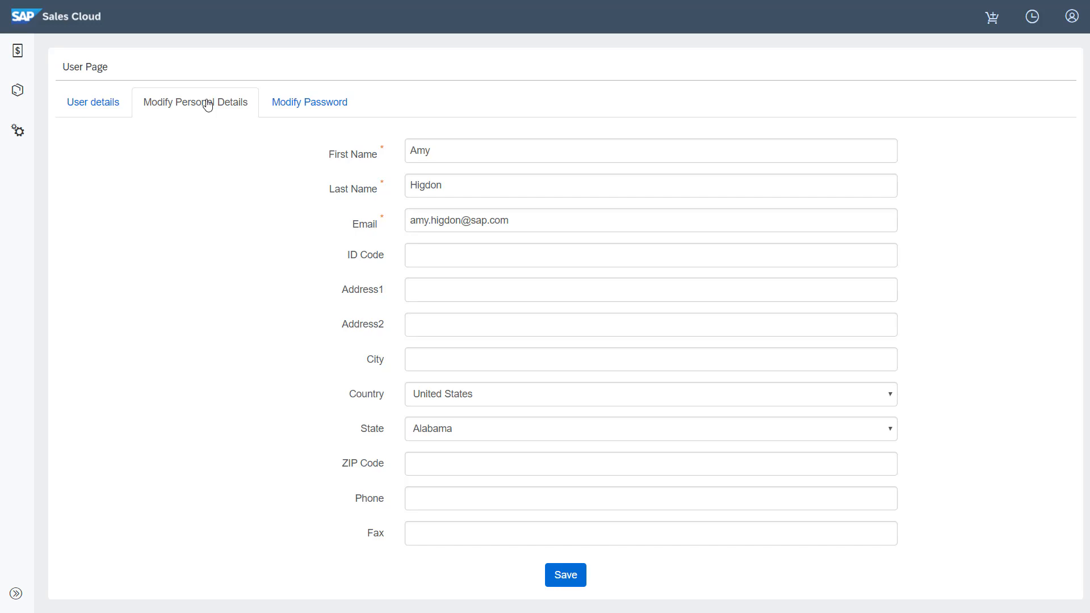
left_click(310, 102)
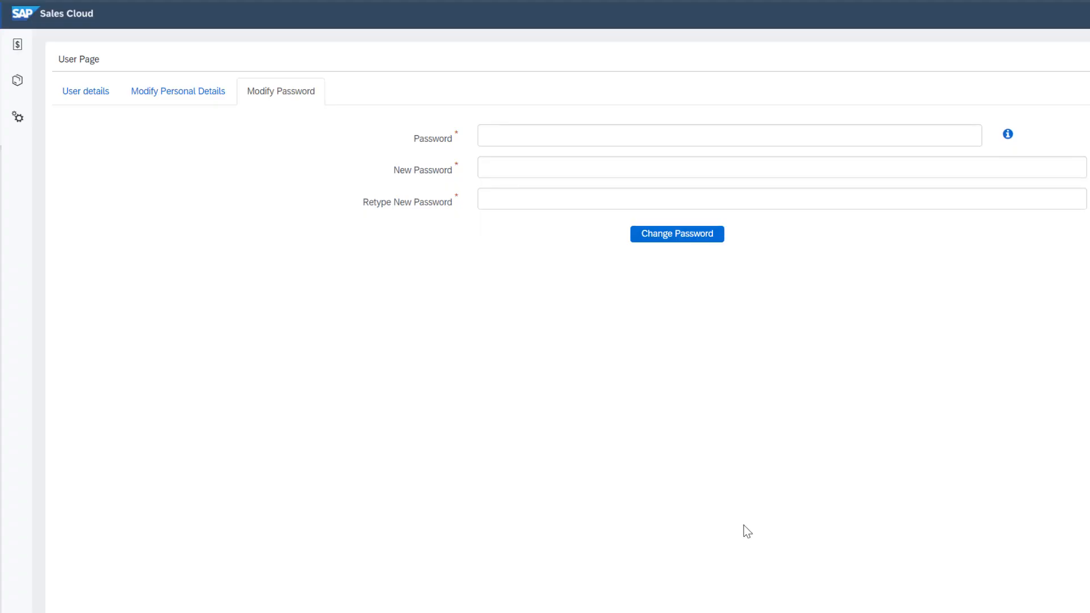
mouse_move(512, 605)
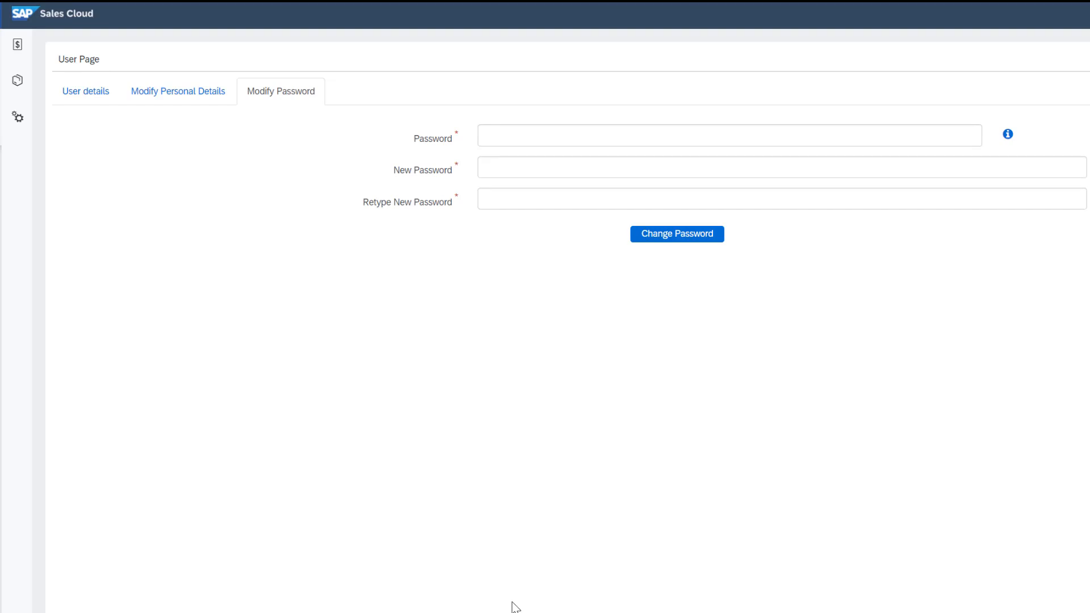
left_click(677, 234)
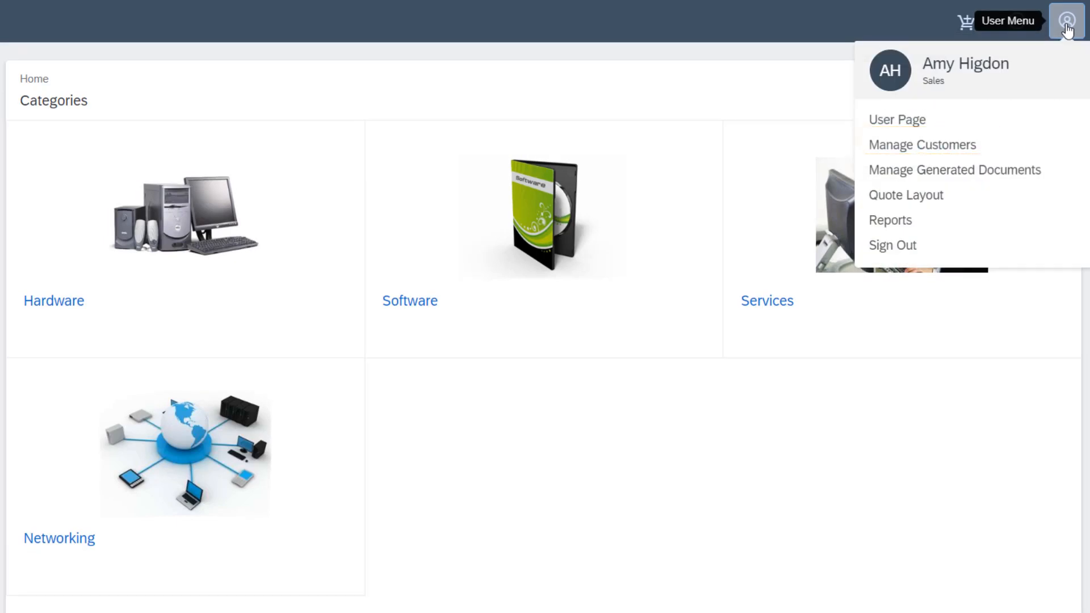
Open Customers and reveal the Copy, Delete and Edit actions for the only customer
left_click(922, 145)
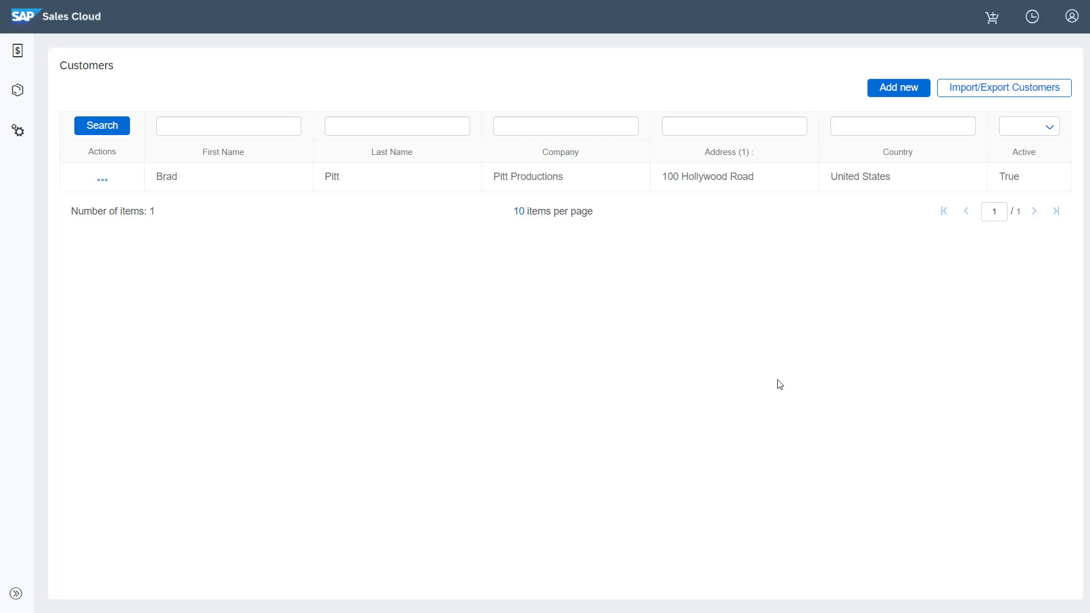
left_click(898, 88)
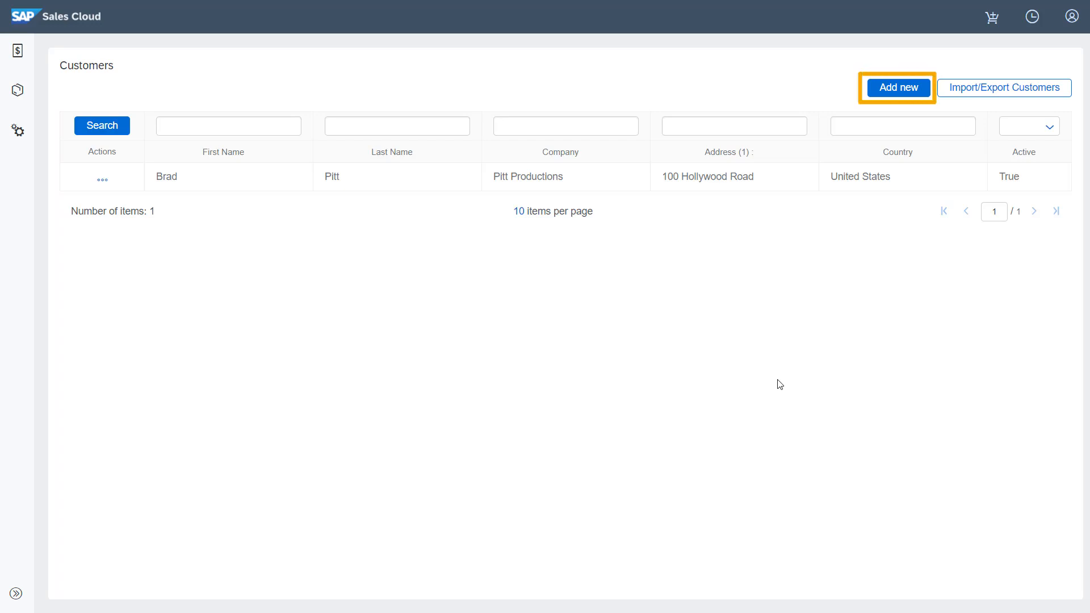
mouse_move(896, 97)
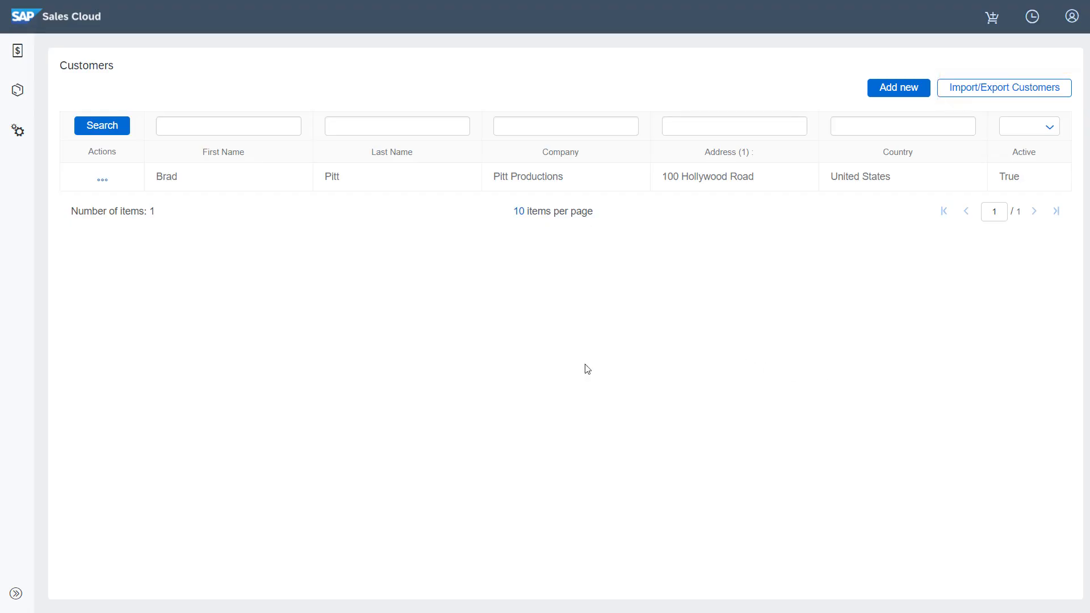
left_click(101, 177)
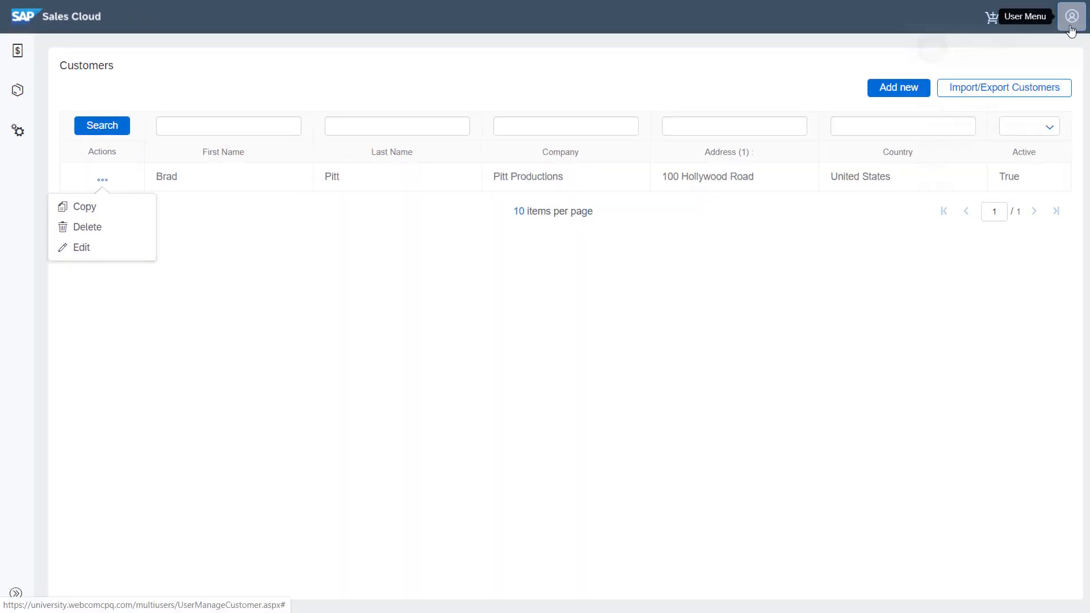
Delete generated documents 101_3/01010003-1.pdf and 101_7/01010007-1.pdf, confirming with OK
left_click(1073, 14)
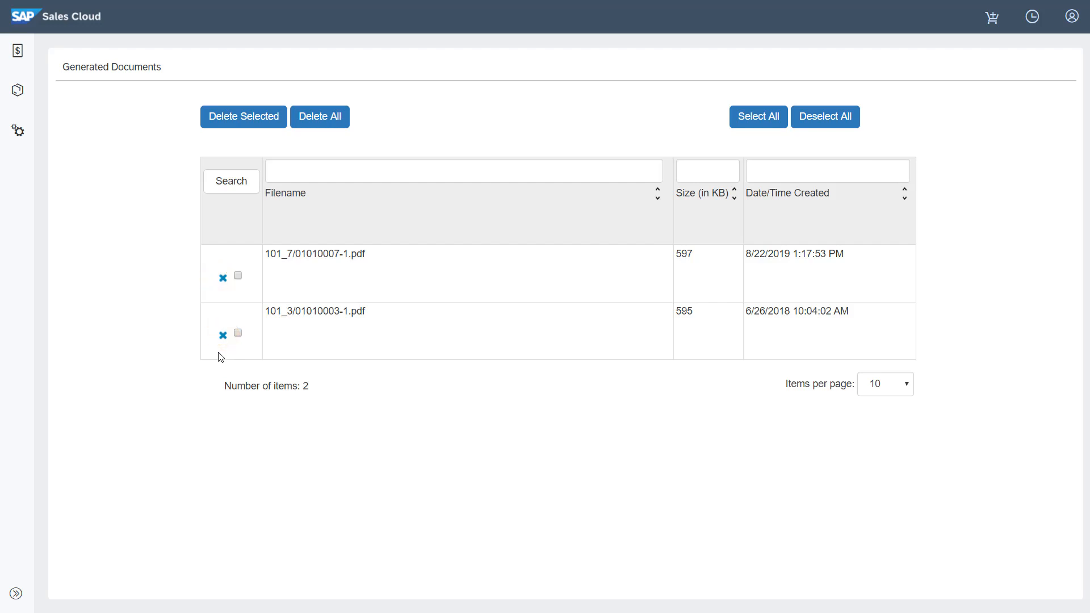
left_click(237, 333)
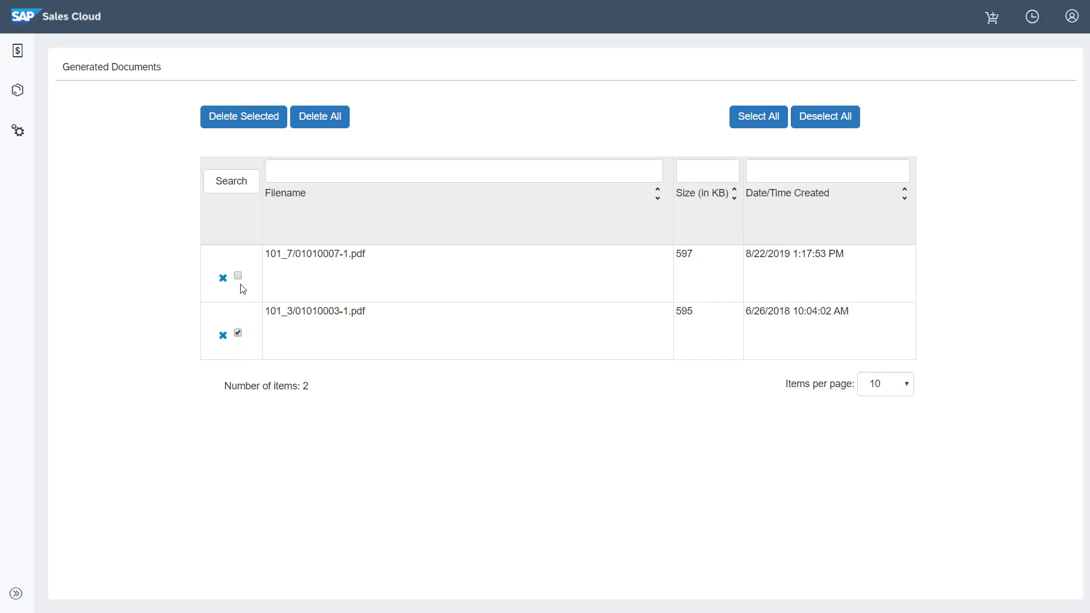
left_click(238, 275)
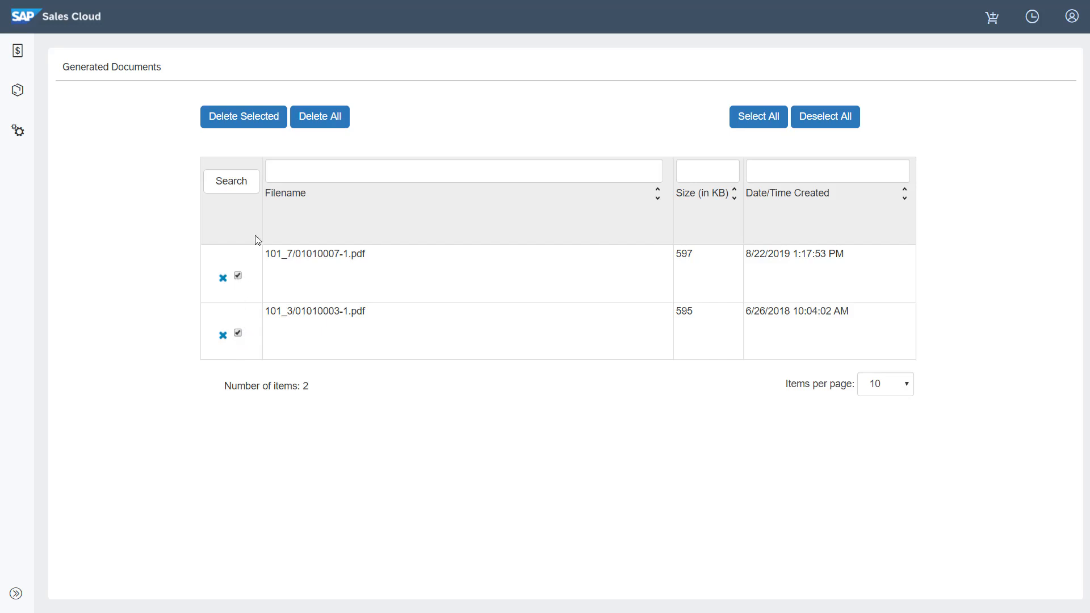
left_click(244, 116)
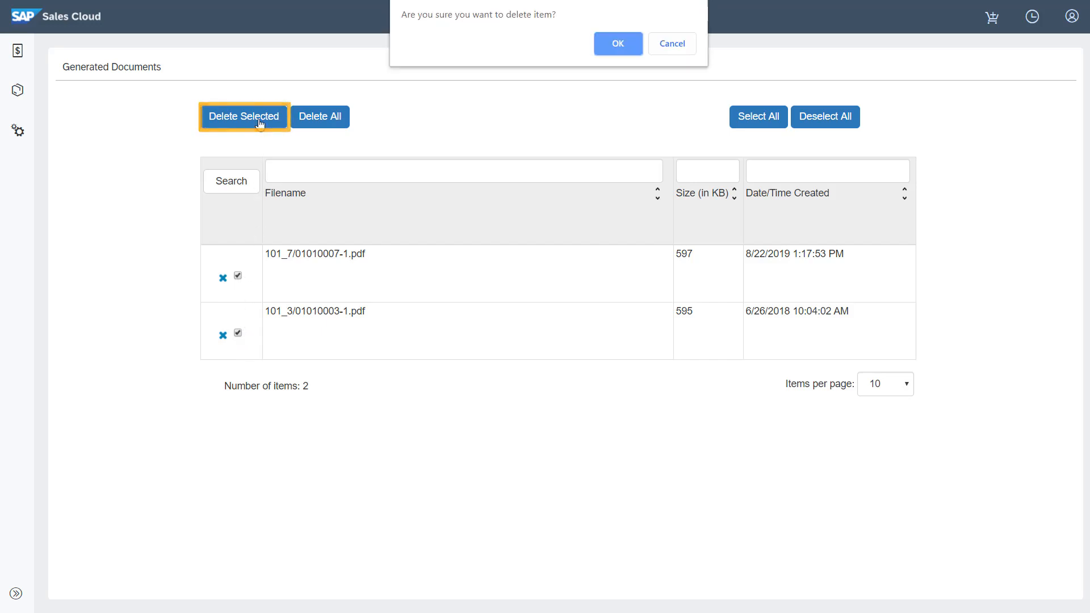
left_click(618, 43)
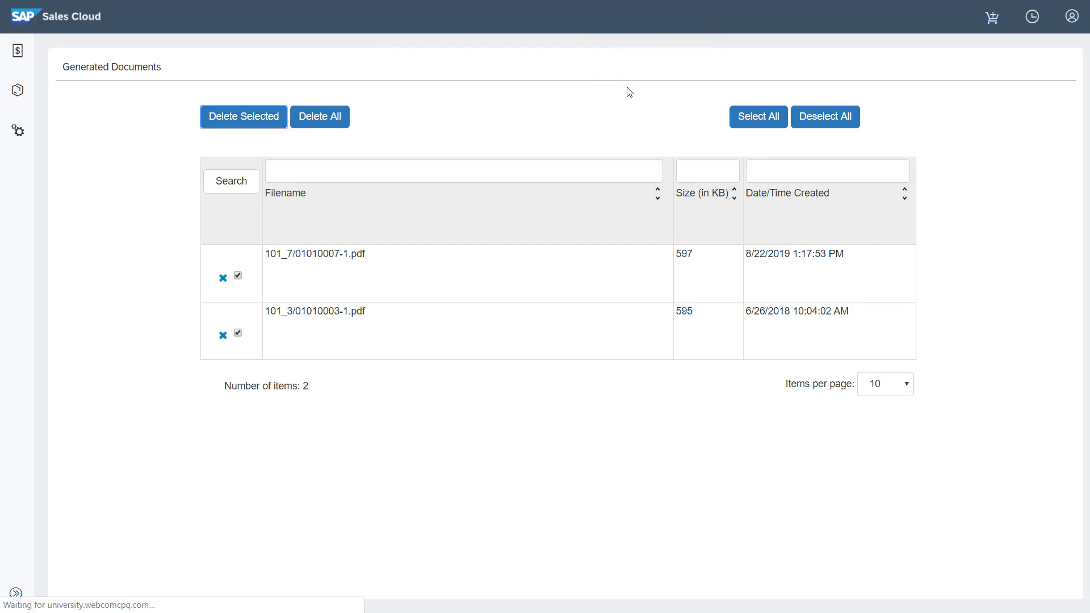
left_click(243, 116)
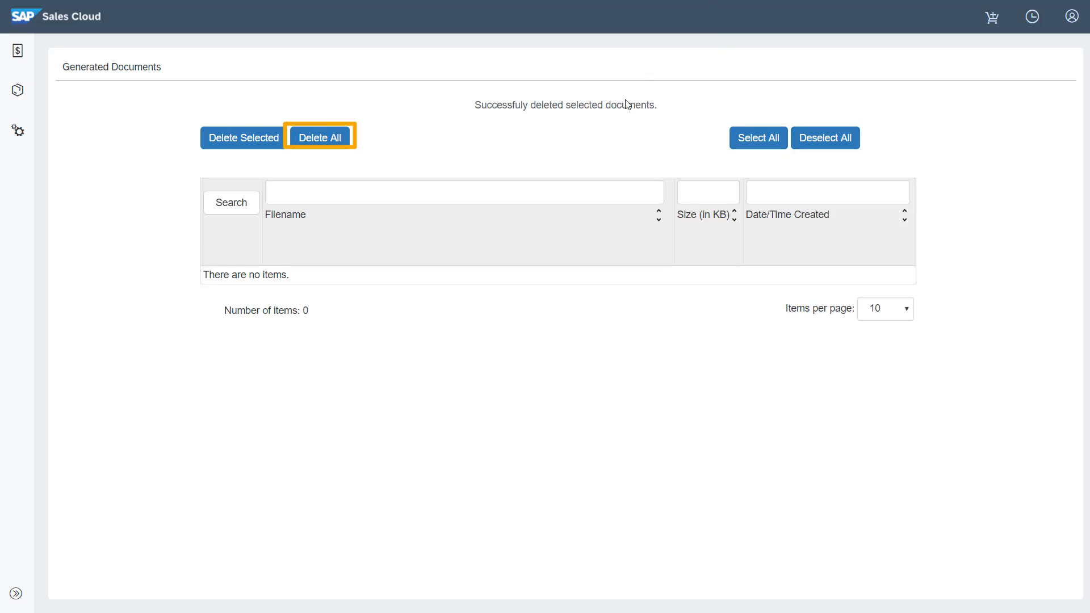
mouse_move(1071, 16)
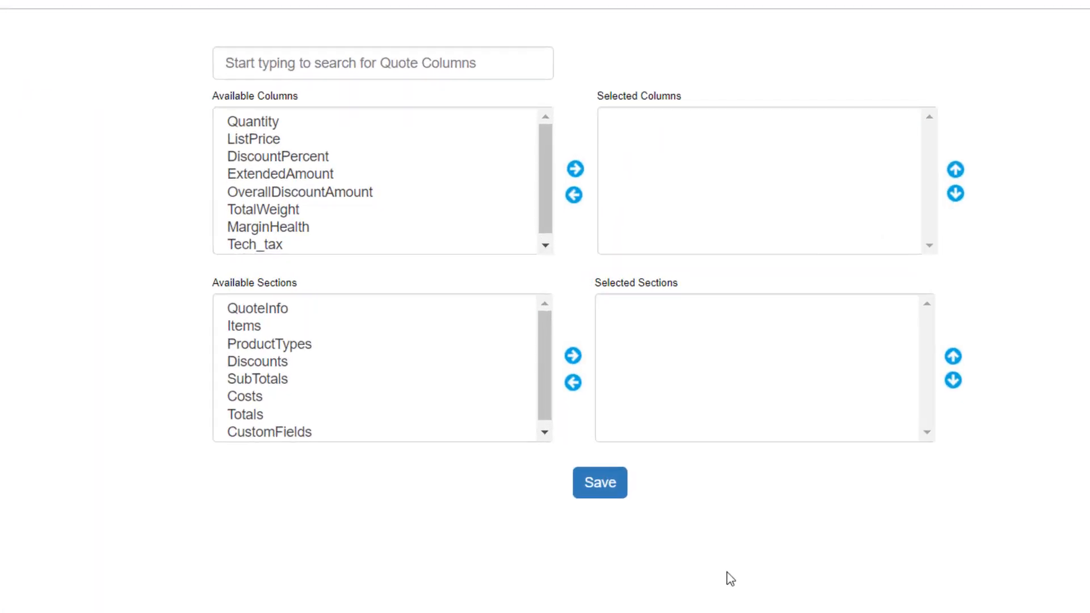
mouse_move(242, 113)
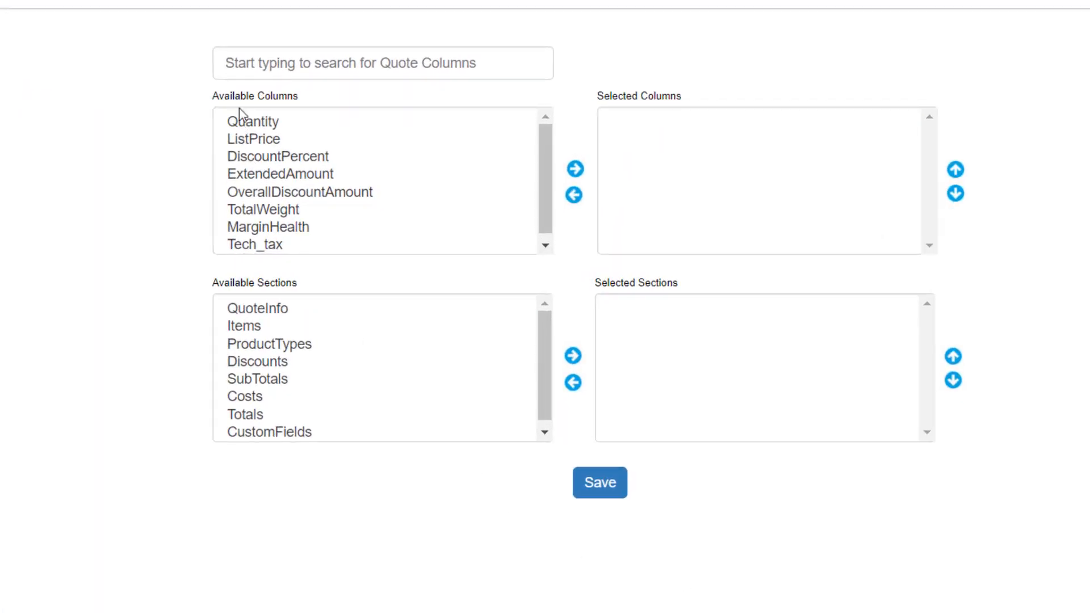
Select the Quantity column and the Items and QuoteInfo sections, with Items first
left_click(252, 122)
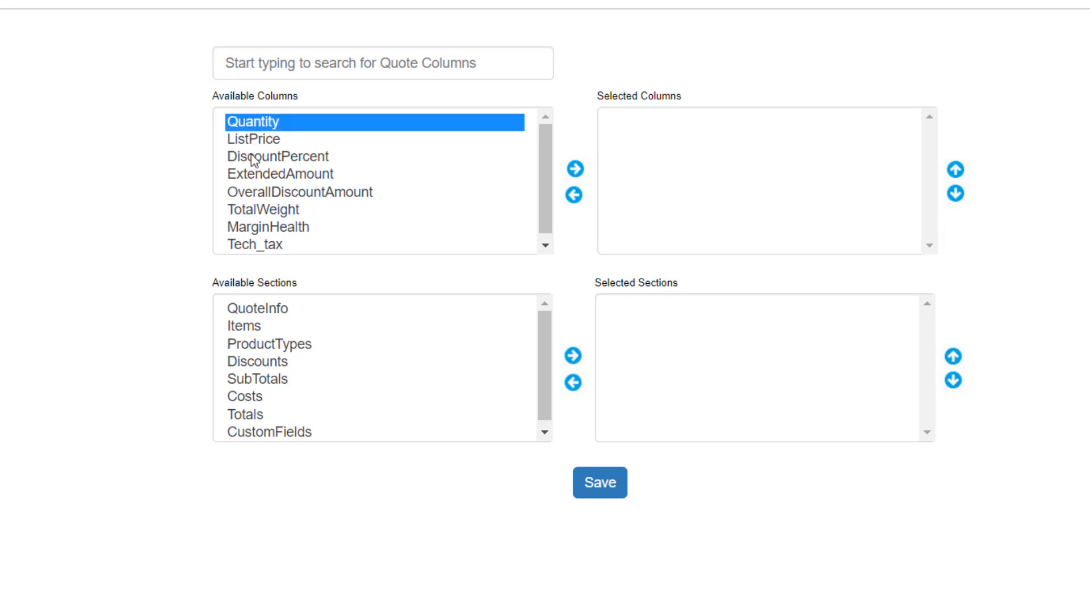
left_click(257, 308)
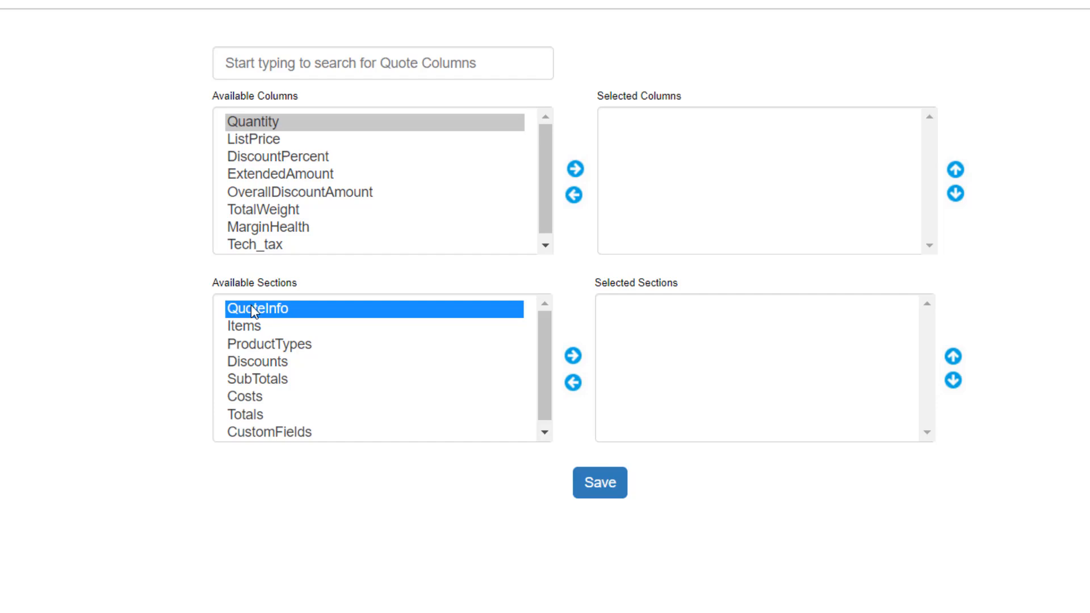
mouse_move(574, 169)
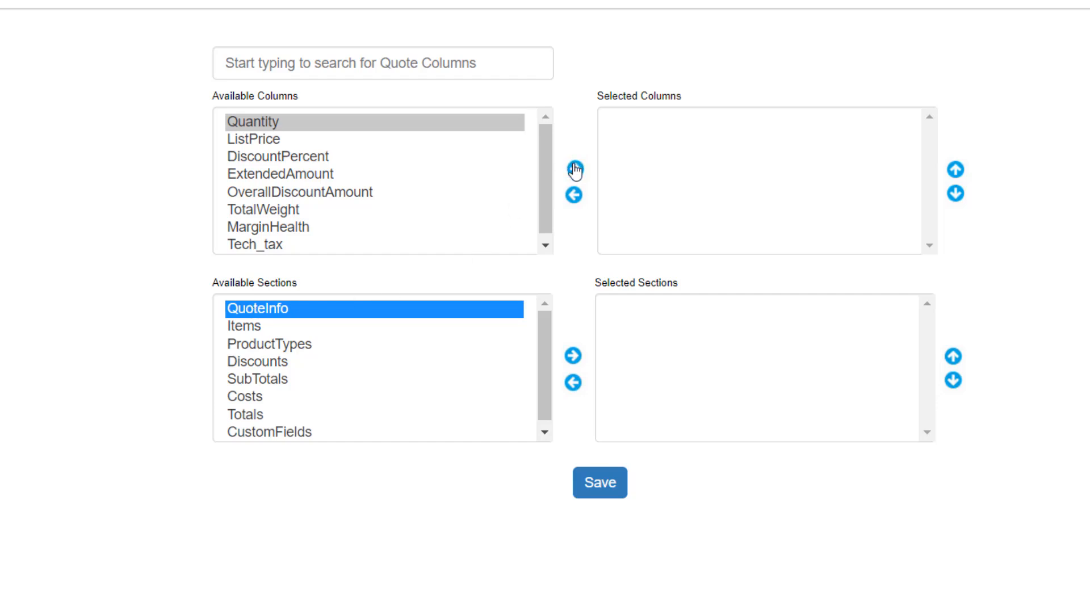
left_click(574, 170)
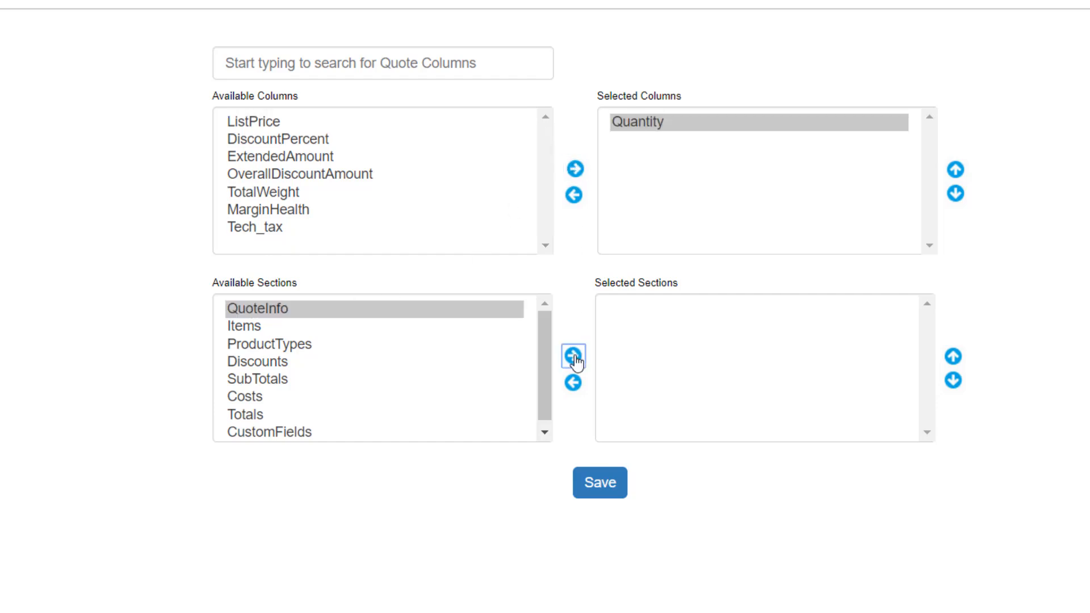
left_click(573, 356)
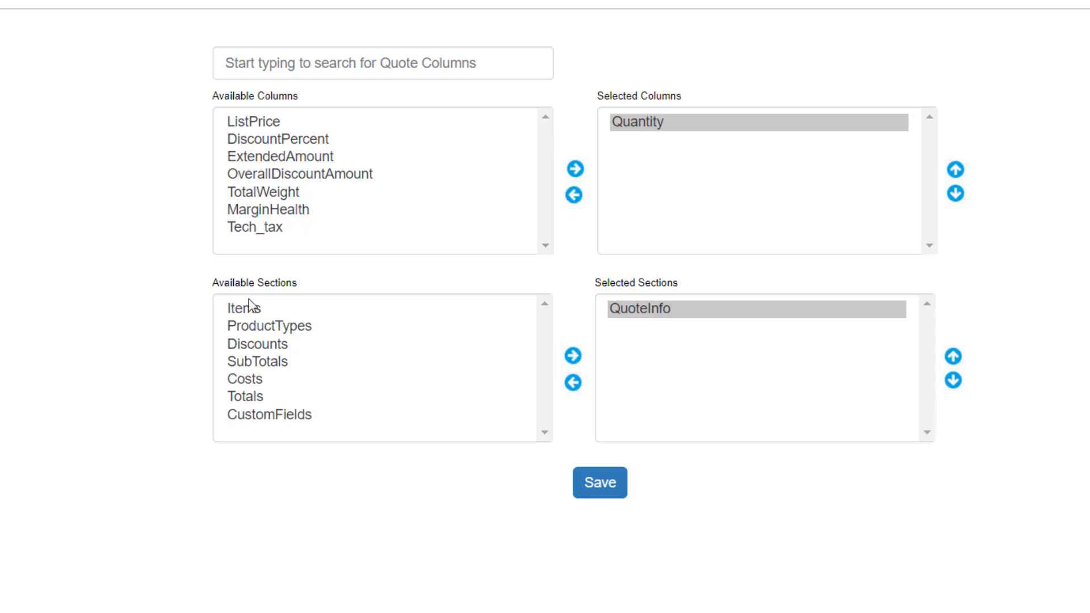
left_click(571, 362)
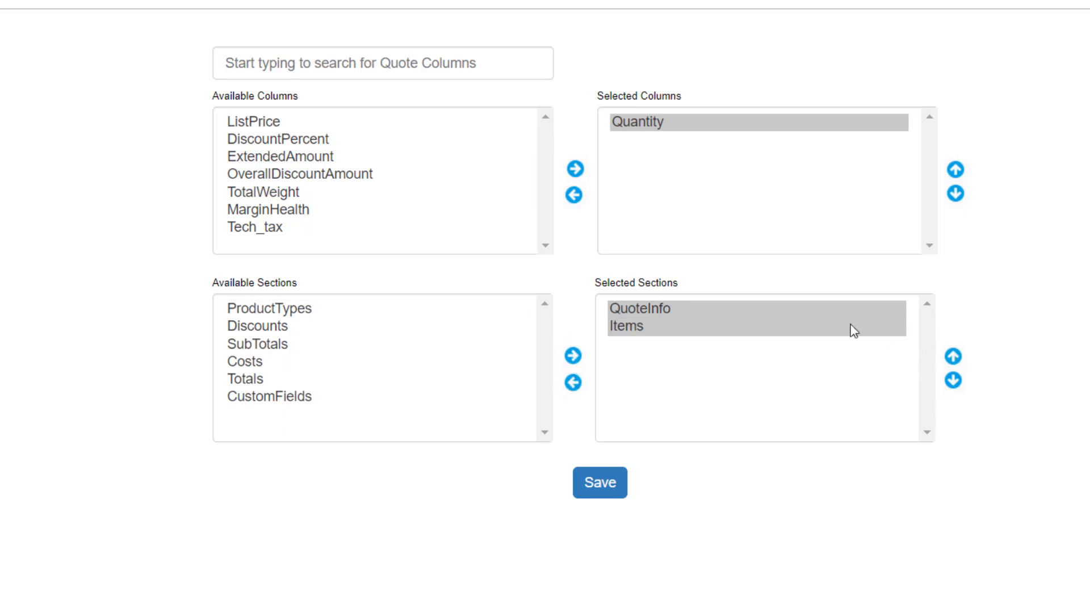
left_click(954, 357)
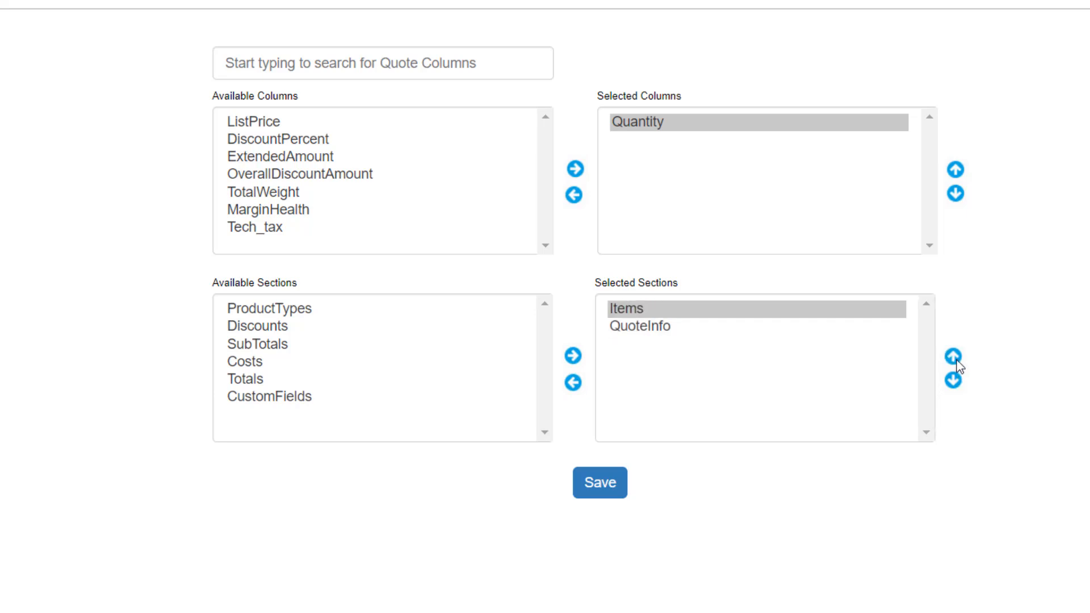
mouse_move(984, 552)
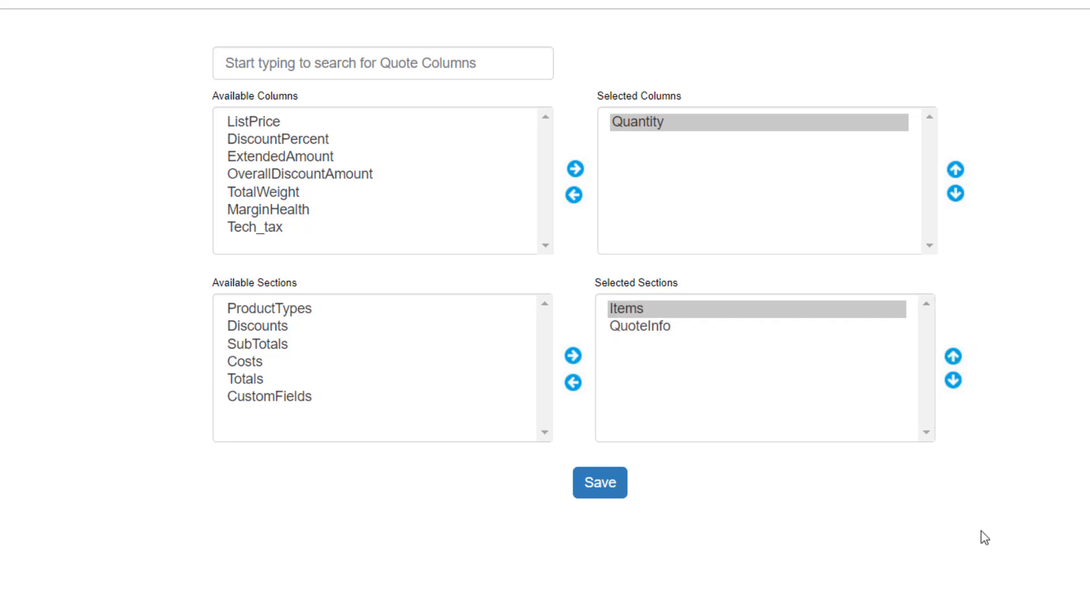